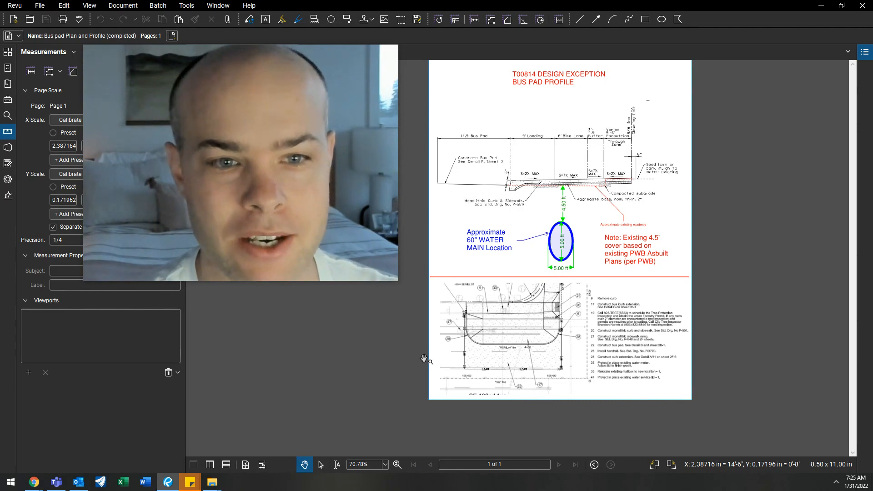
Step: Flatten the pasted bus pad profile image onto page 2 via its right-click menu
{"action": "left_click", "coordinate": [396, 465]}
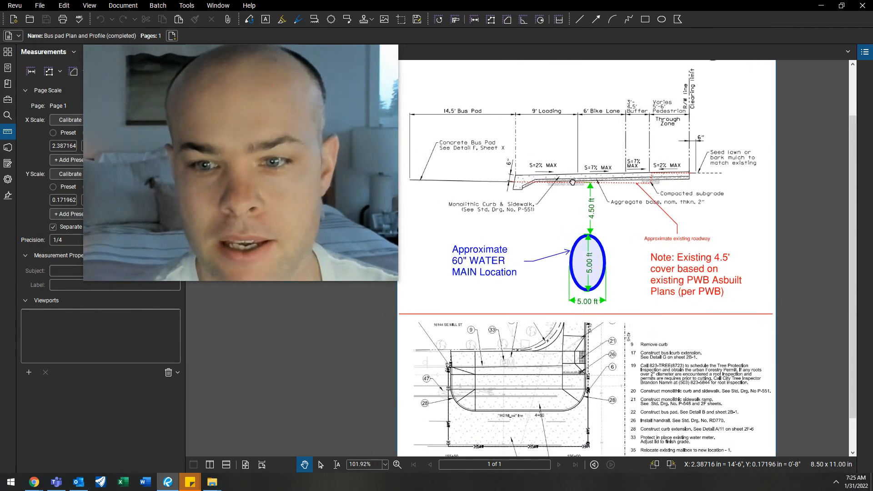
{"action": "left_click", "coordinate": [396, 464]}
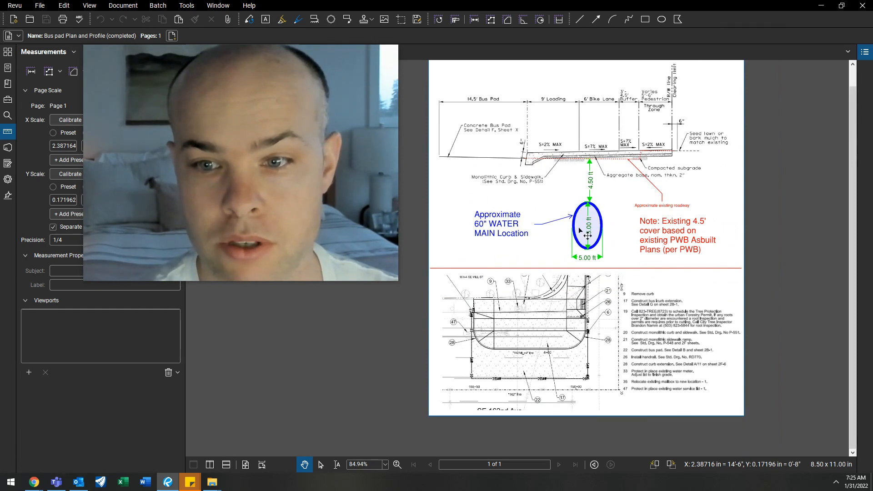
{"action": "mouse_move", "coordinate": [609, 242]}
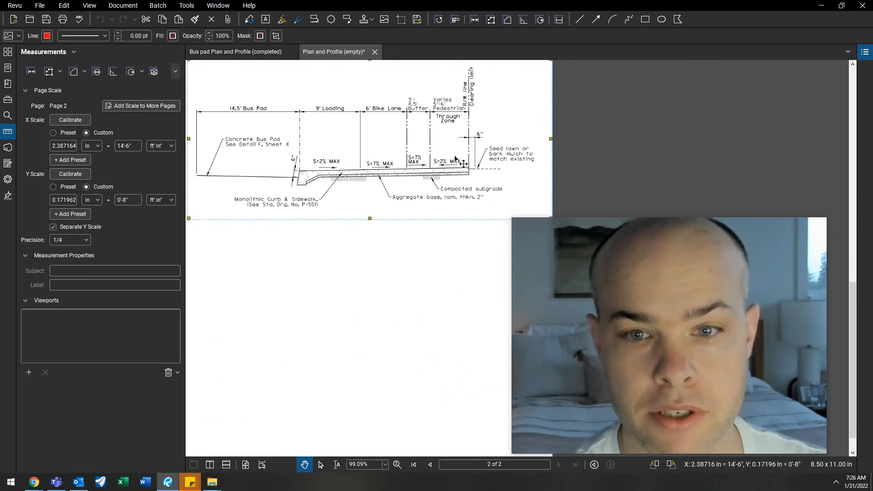
{"action": "right_click", "coordinate": [453, 162]}
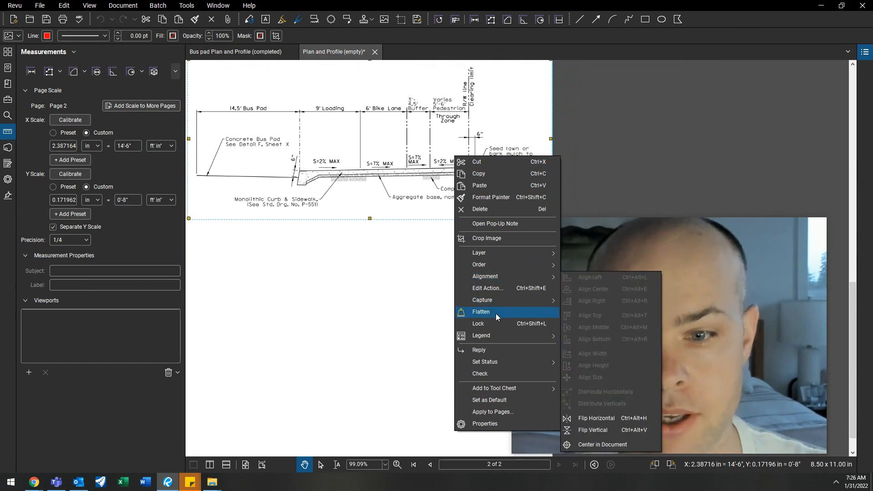
{"action": "left_click", "coordinate": [480, 312]}
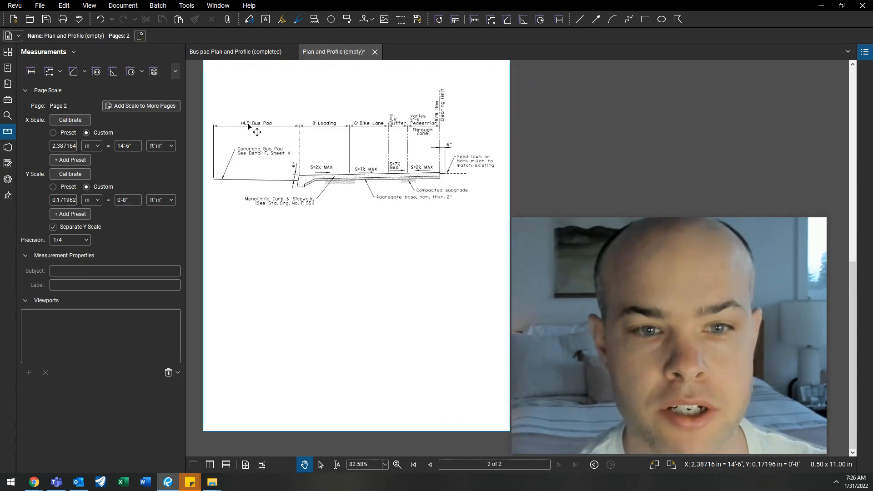
{"action": "scroll", "scroll_direction": "down", "scroll_amount": 3}
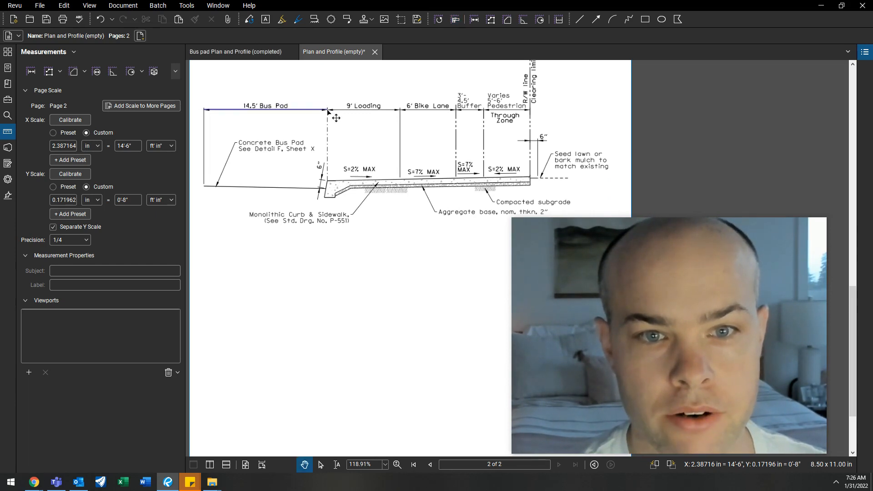
Step: Calibrate the Y scale from the 6-inch curb height and apply, keeping X at 14'-6"
{"action": "left_click", "coordinate": [70, 120]}
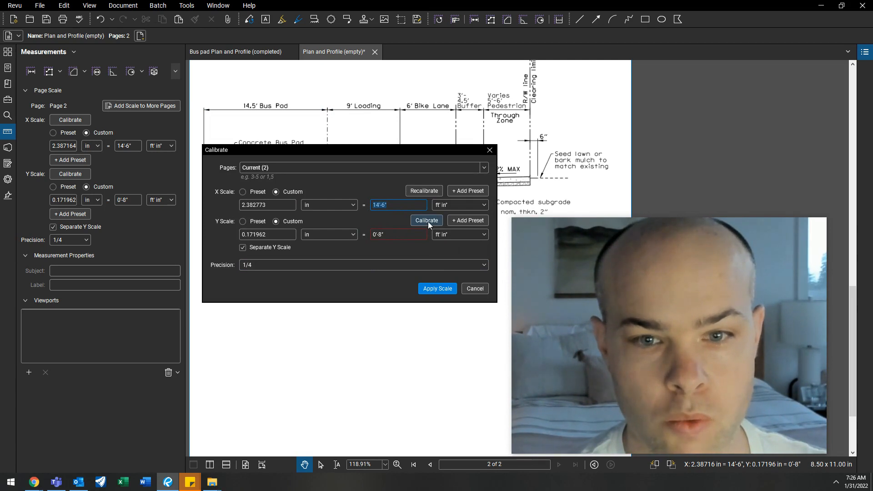
{"action": "left_click", "coordinate": [438, 288]}
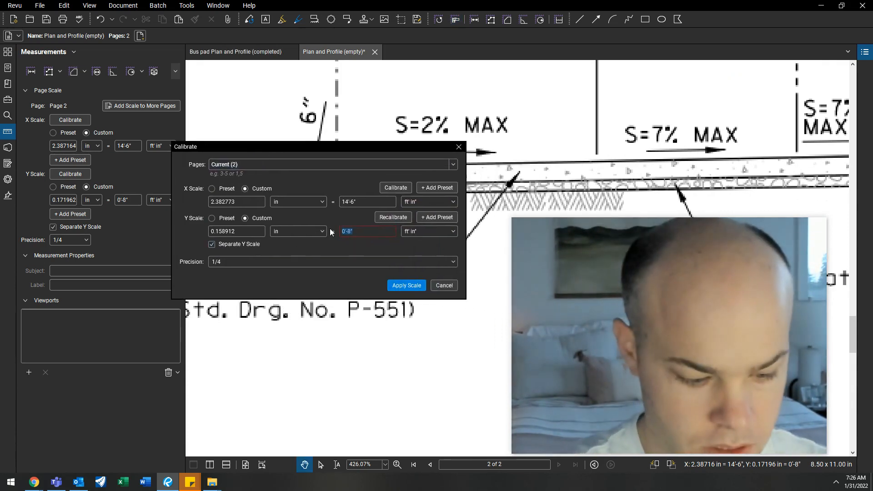
{"action": "type", "text": "6'"}
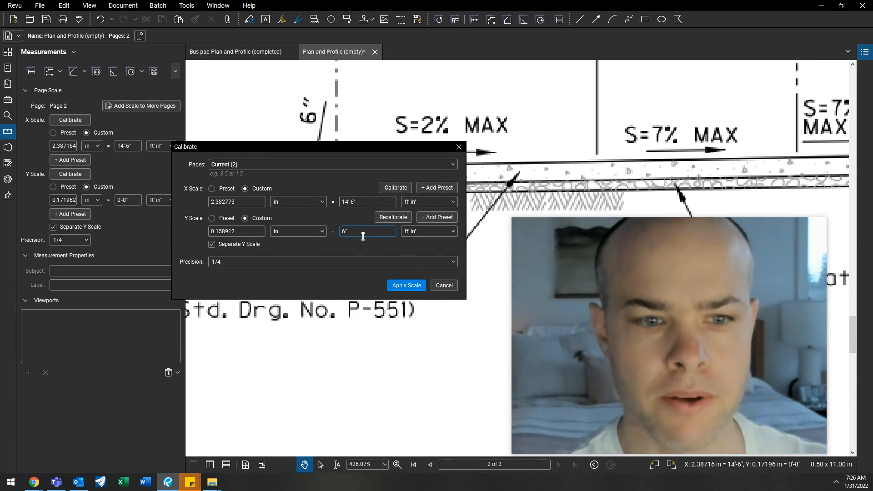
{"action": "left_click", "coordinate": [406, 285]}
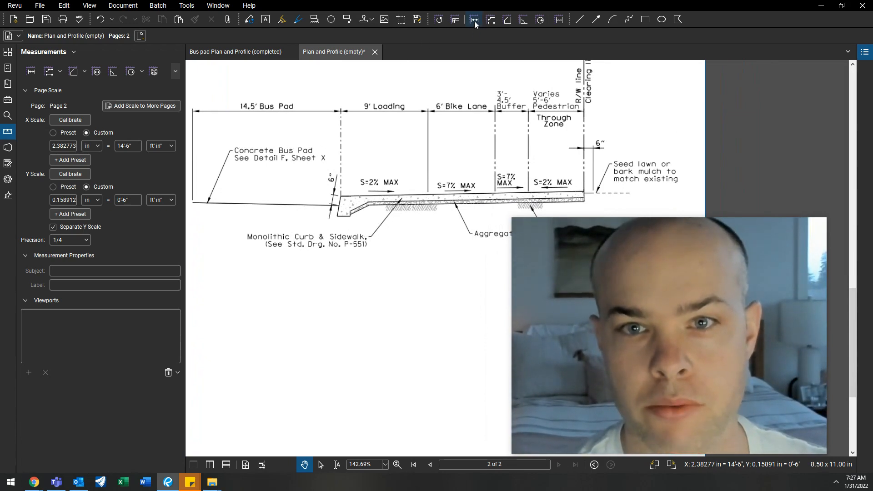
{"action": "mouse_move", "coordinate": [473, 20]}
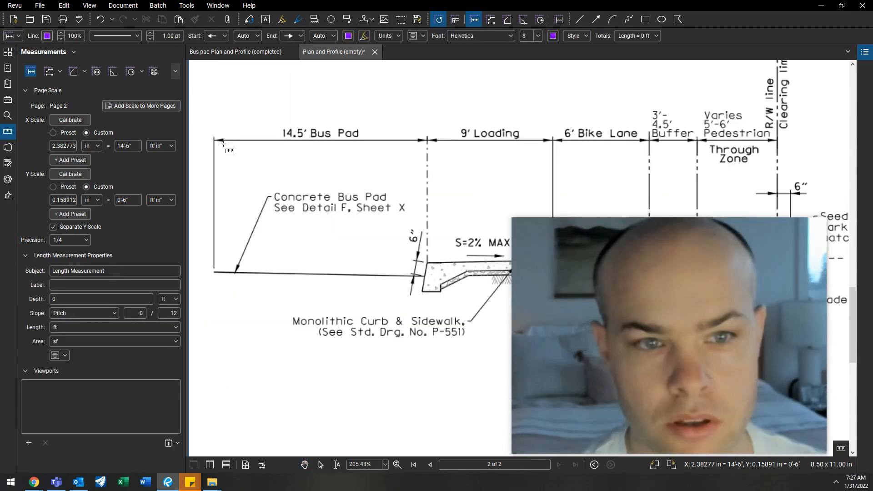
{"action": "left_click_drag", "start_coordinate": [219, 140], "coordinate": [425, 140]}
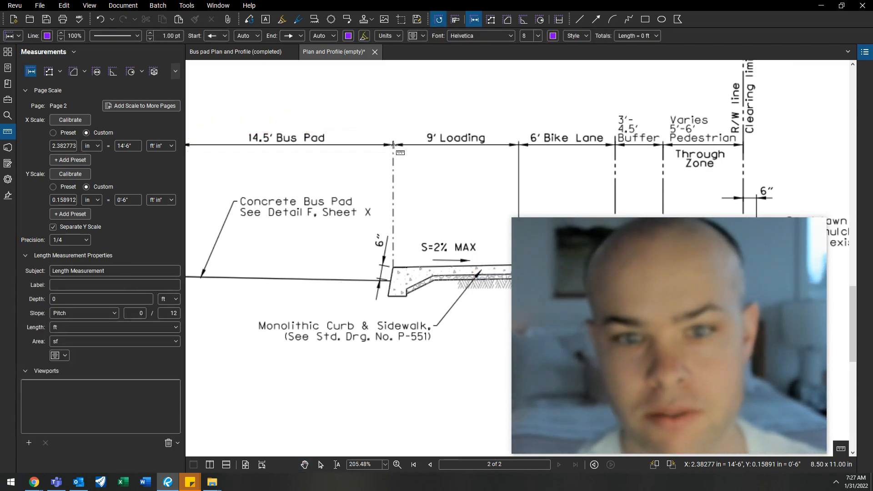
{"action": "left_click_drag", "start_coordinate": [393, 146], "coordinate": [515, 146]}
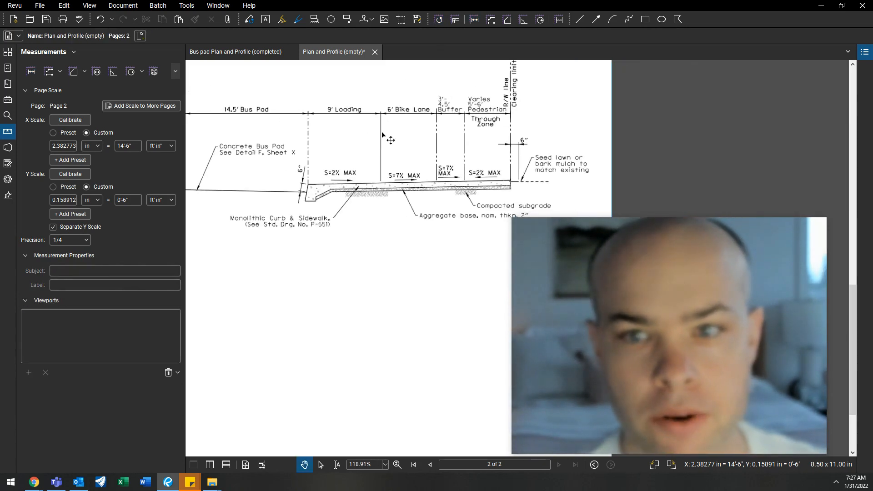
{"action": "scroll", "scroll_direction": "down", "scroll_amount": 3}
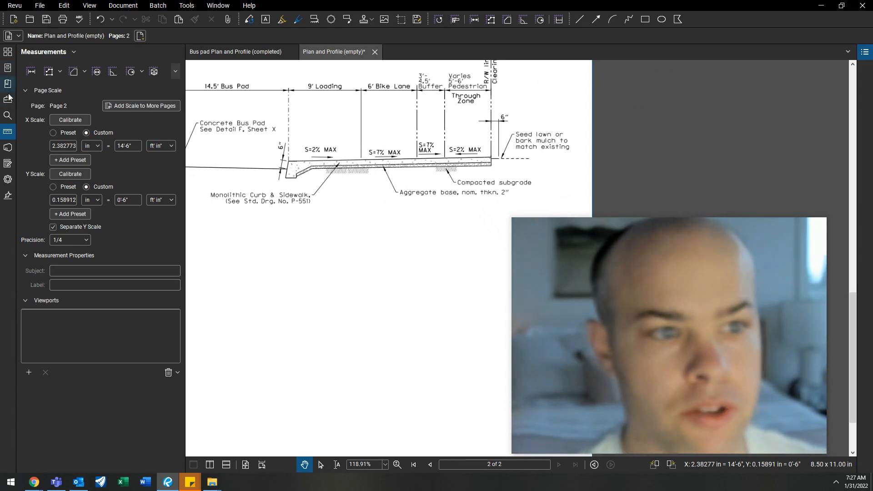
Step: Drag a red Ellipse-tool circle below the profile to represent the water main
{"action": "left_click", "coordinate": [8, 99]}
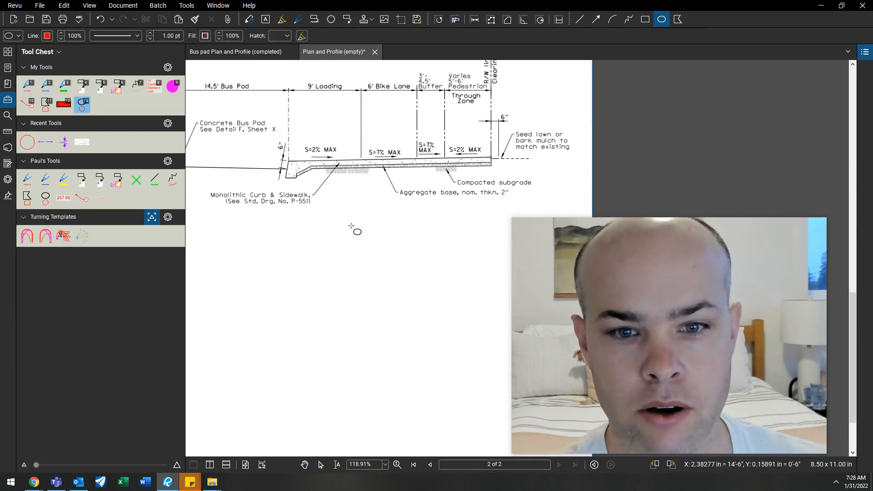
{"action": "left_click_drag", "start_coordinate": [352, 227], "coordinate": [450, 325]}
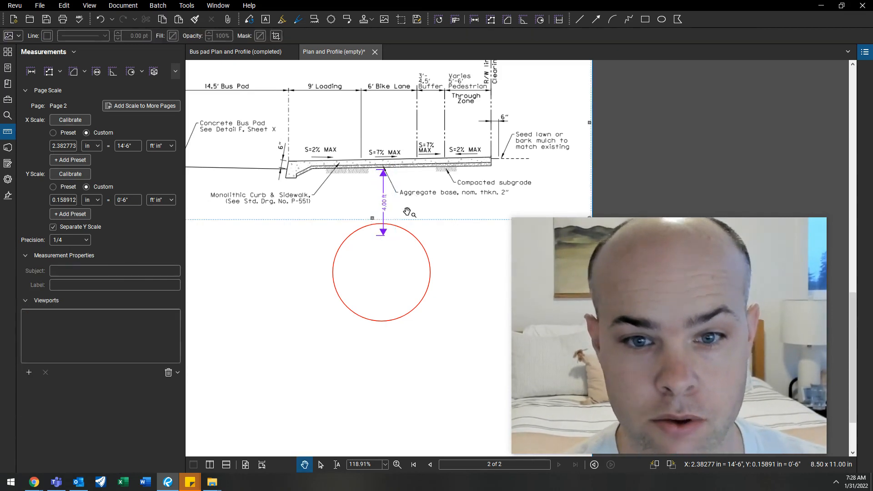
Step: Place the 4.00 ft cover dimension to the circle top and a vertical dimension across the circle
{"action": "left_click", "coordinate": [381, 276]}
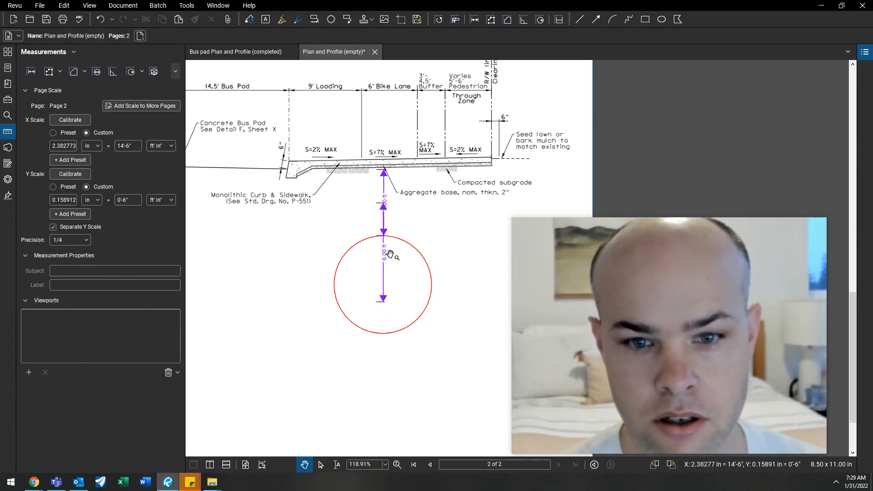
{"action": "left_click", "coordinate": [383, 284]}
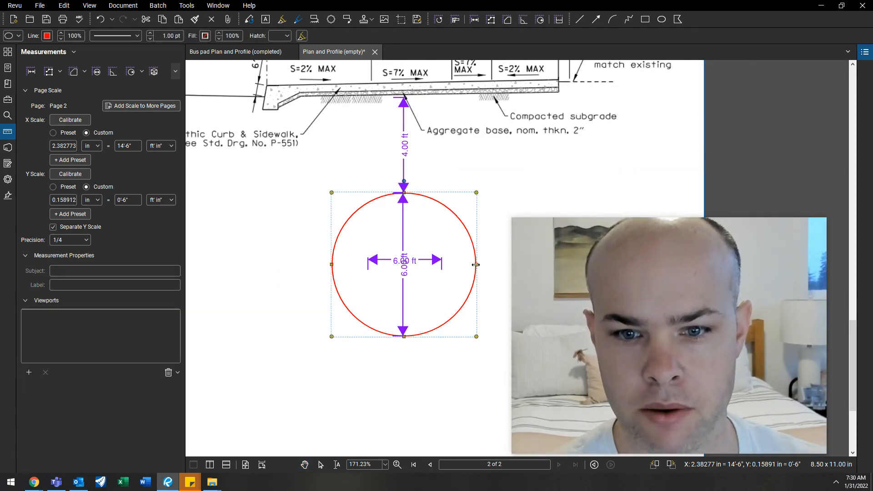
Step: Drag the circle's side grip inward to narrow the 6.00 ft pipe into an ellipse
{"action": "left_click_drag", "start_coordinate": [476, 264], "coordinate": [440, 264]}
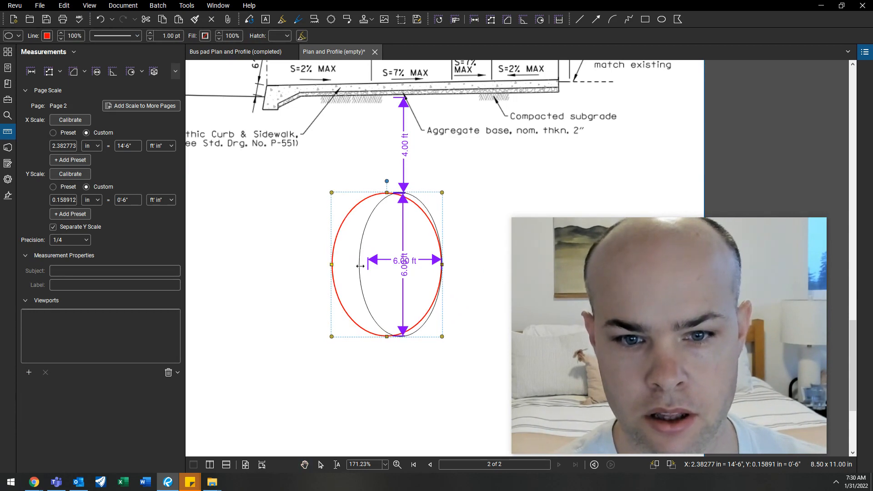